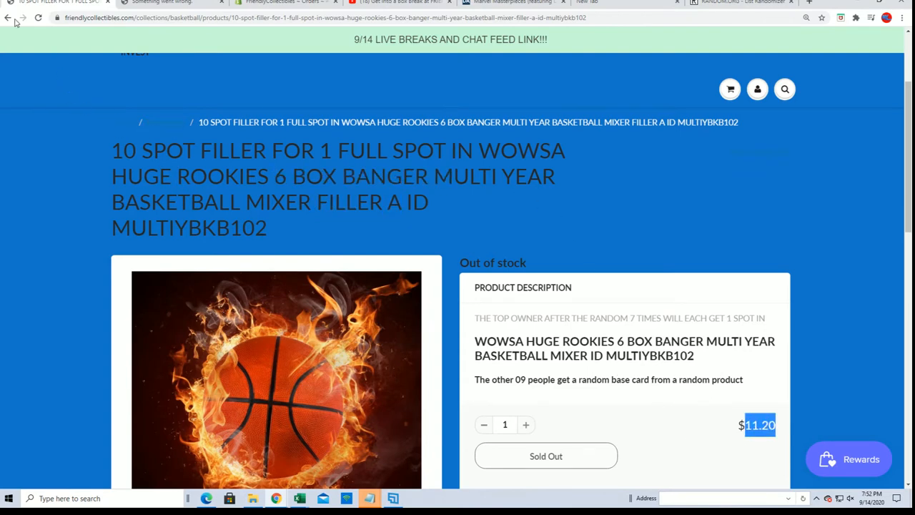
# - Back in the Basketball collection, highlight the $104.99 WOWSA main break's ID and price
pyautogui.click(8, 18)
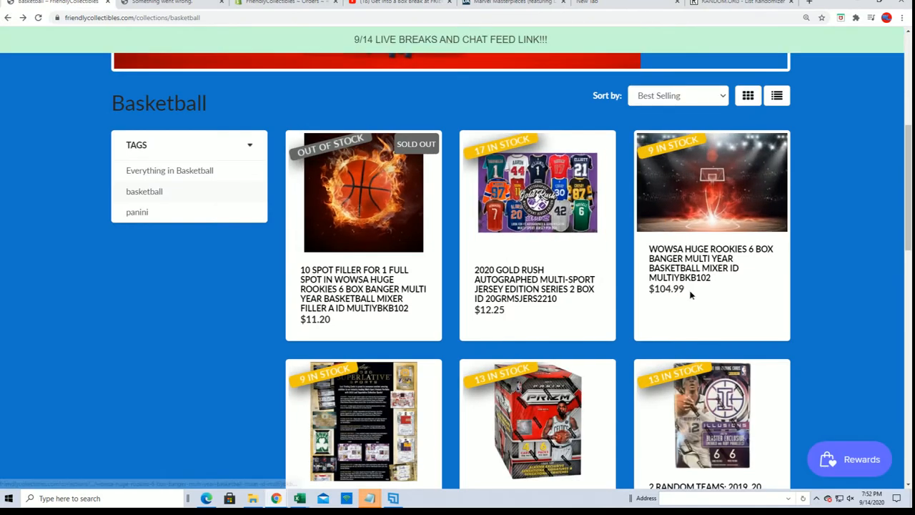
pyautogui.moveTo(648, 277); pyautogui.dragTo(686, 292)
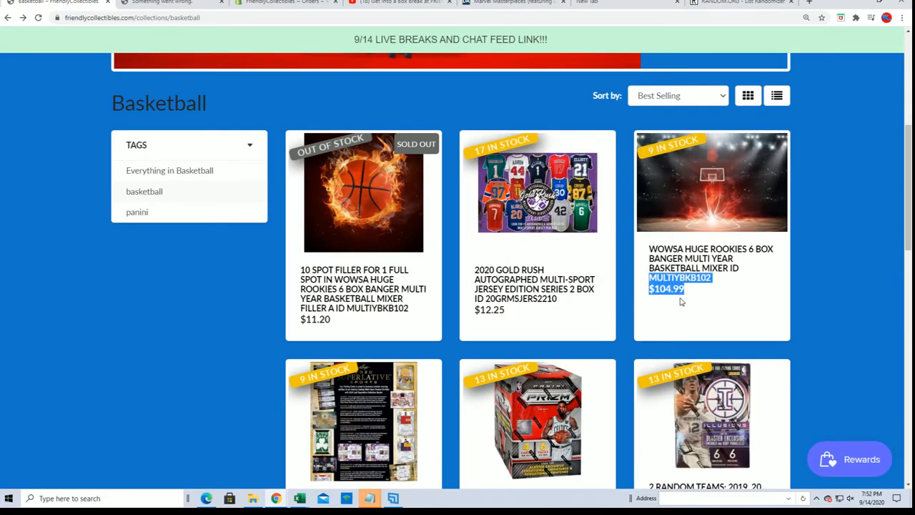
pyautogui.moveTo(597, 232)
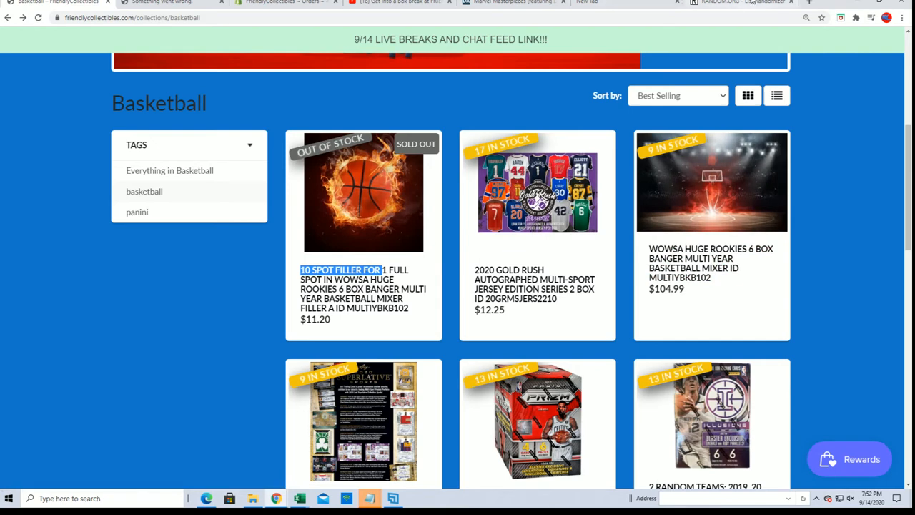
pyautogui.click(741, 2)
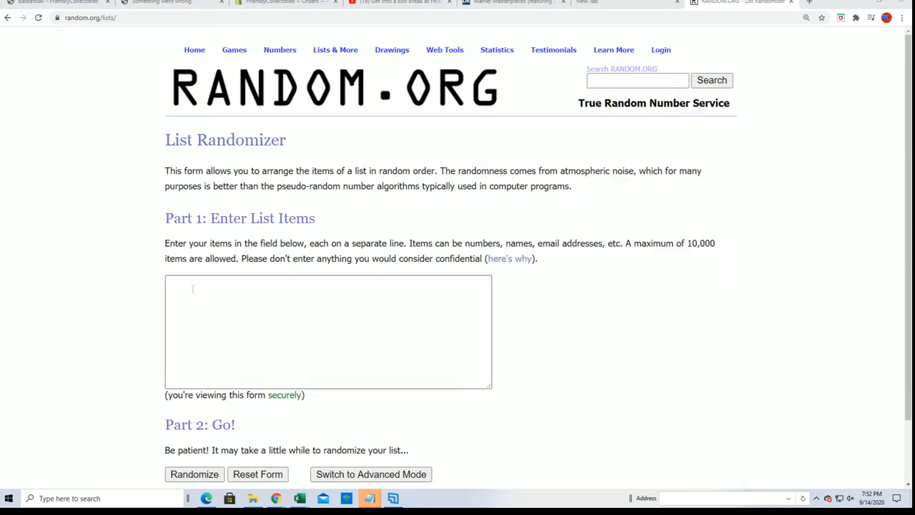
pyautogui.write('Clyde Jones')
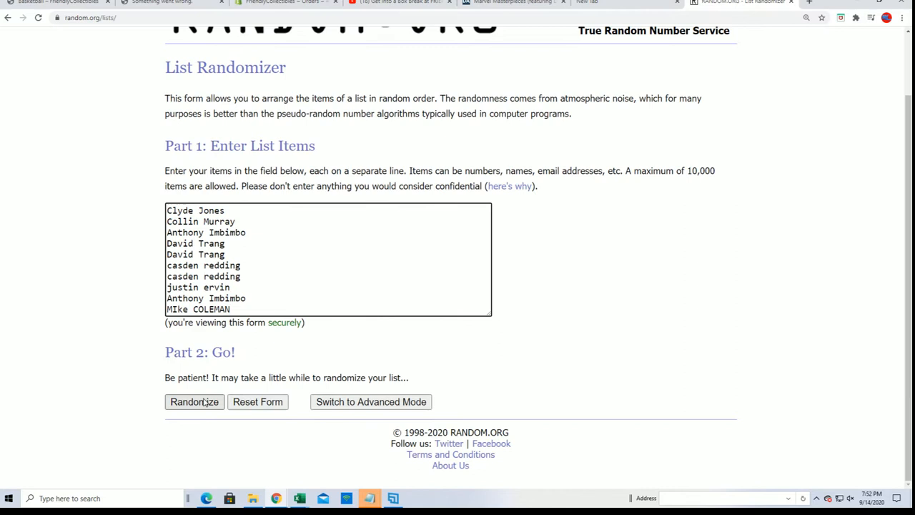
pyautogui.click(194, 401)
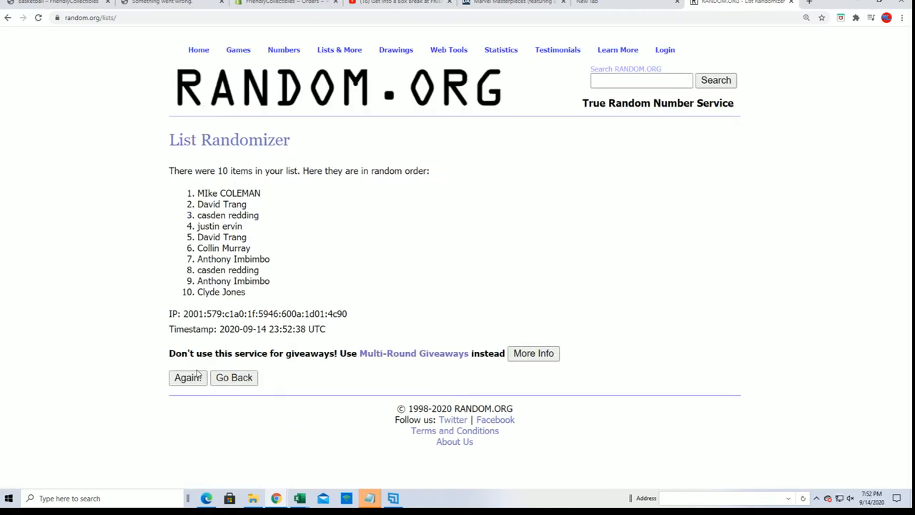
pyautogui.click(187, 377)
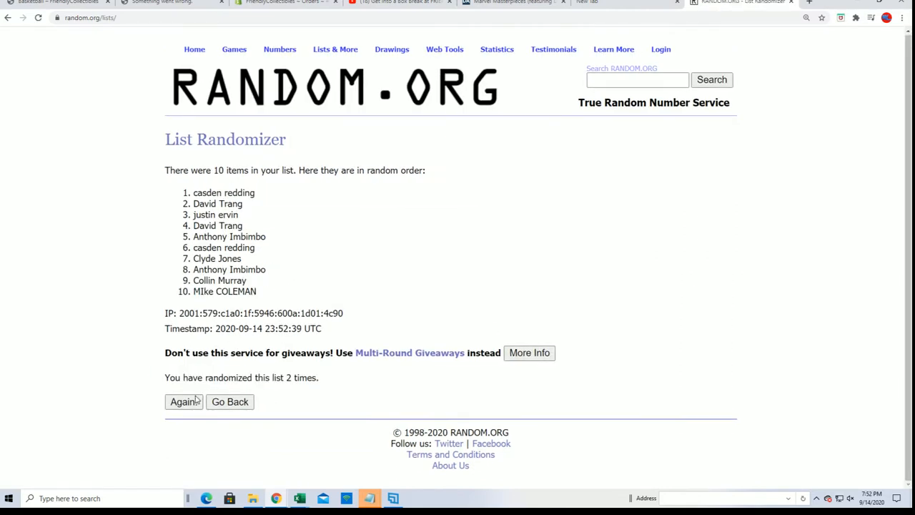
pyautogui.click(183, 401)
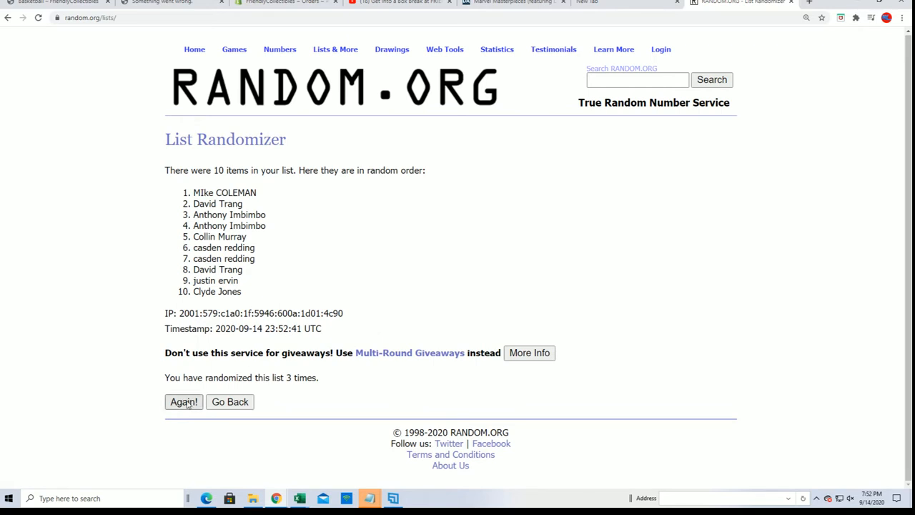
pyautogui.click(183, 402)
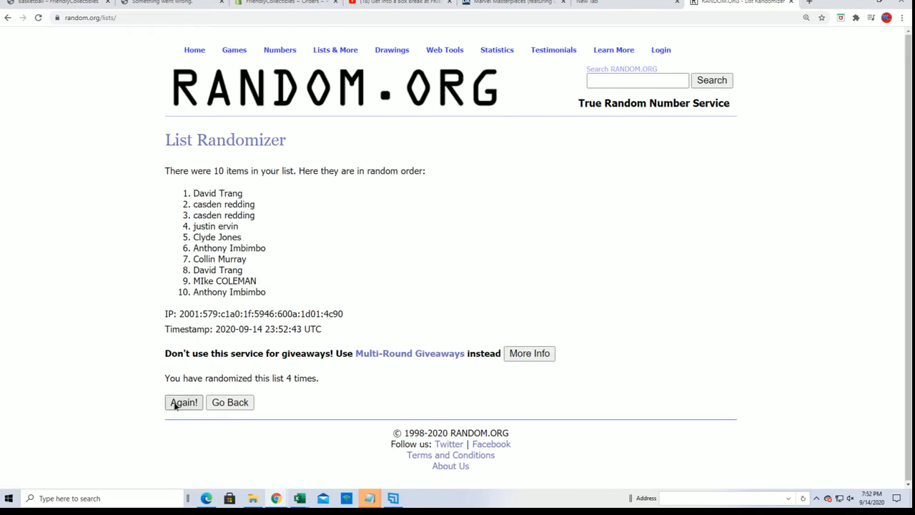
pyautogui.click(183, 402)
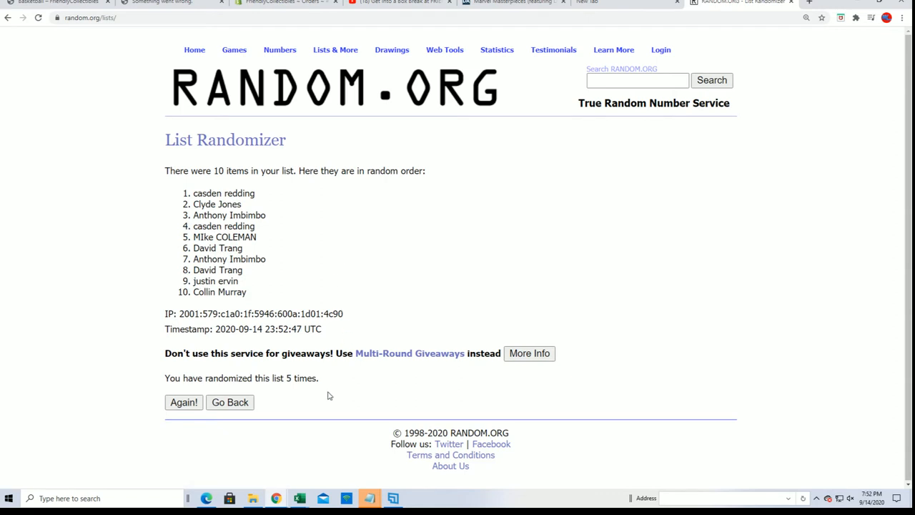
pyautogui.click(184, 402)
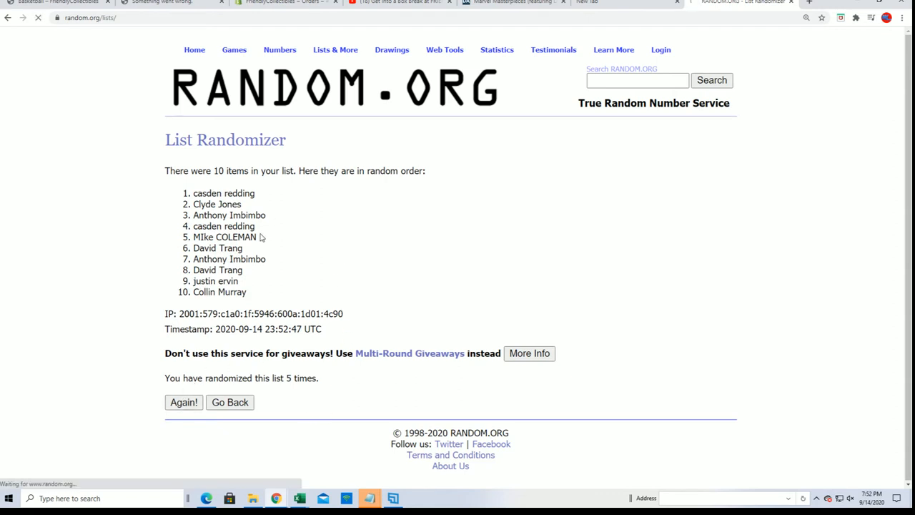
pyautogui.click(184, 402)
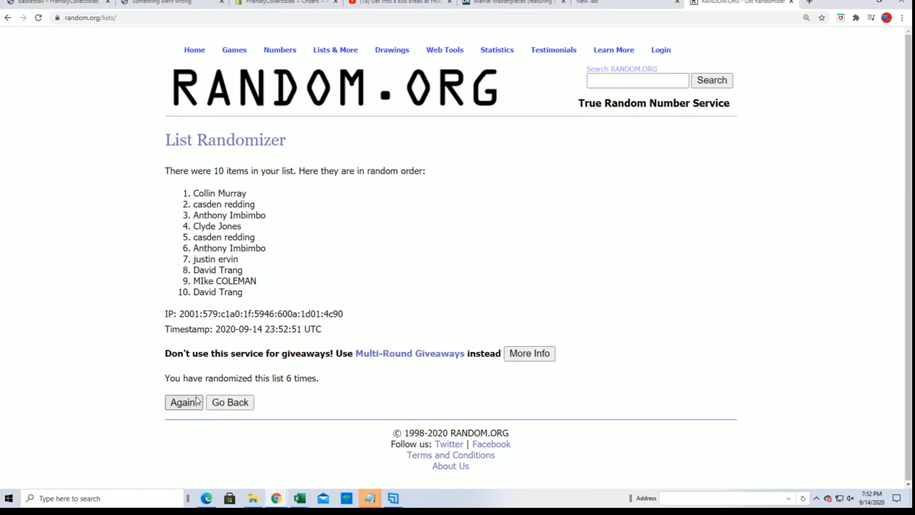
pyautogui.click(184, 401)
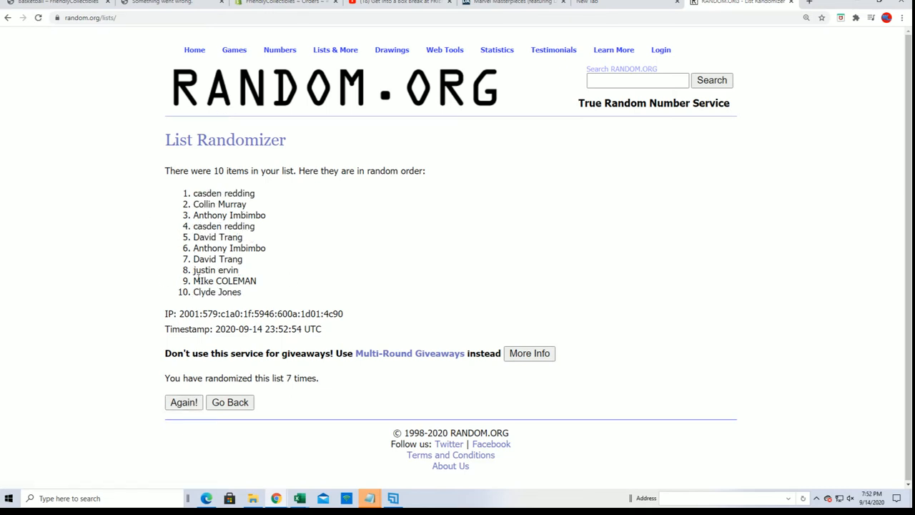
pyautogui.doubleClick(223, 193)
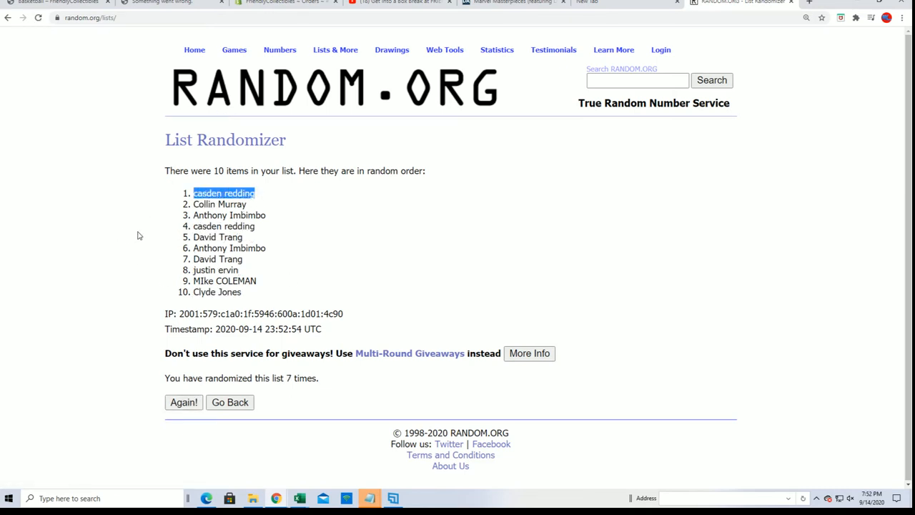
pyautogui.moveTo(152, 216)
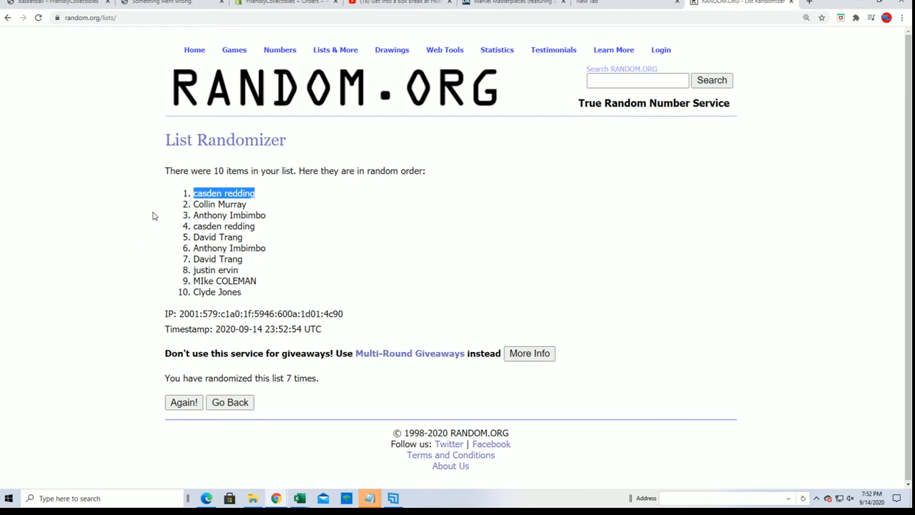
pyautogui.moveTo(162, 208)
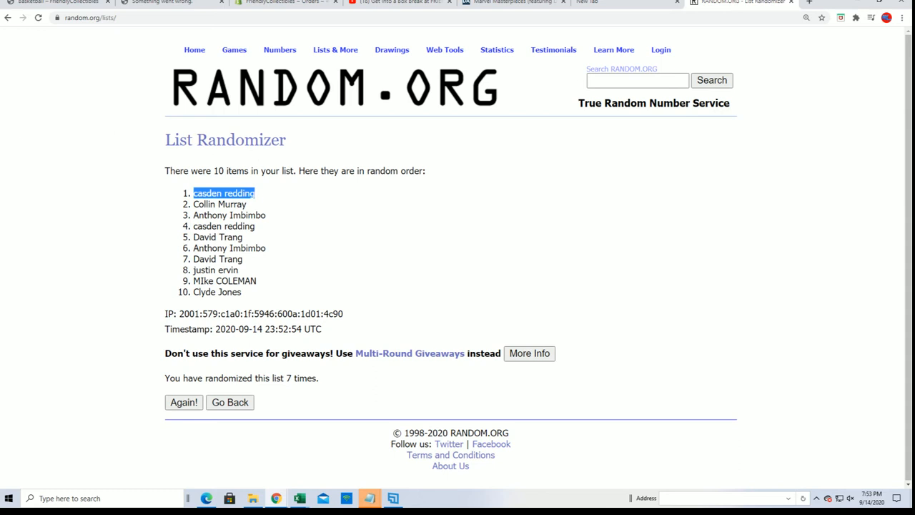
pyautogui.moveTo(7, 30)
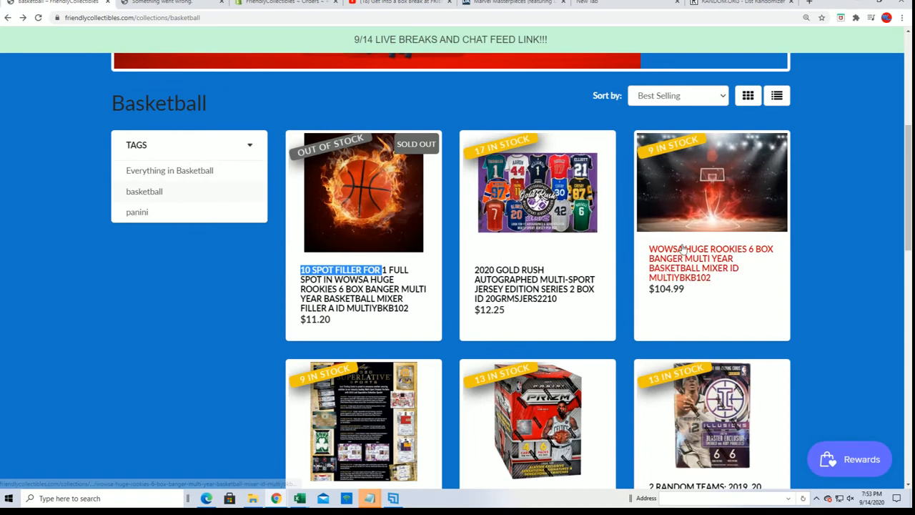
# - Open the $104.99 WOWSA HUGE ROOKIES 6 BOX BANGER product page from the Basketball collection
pyautogui.click(711, 182)
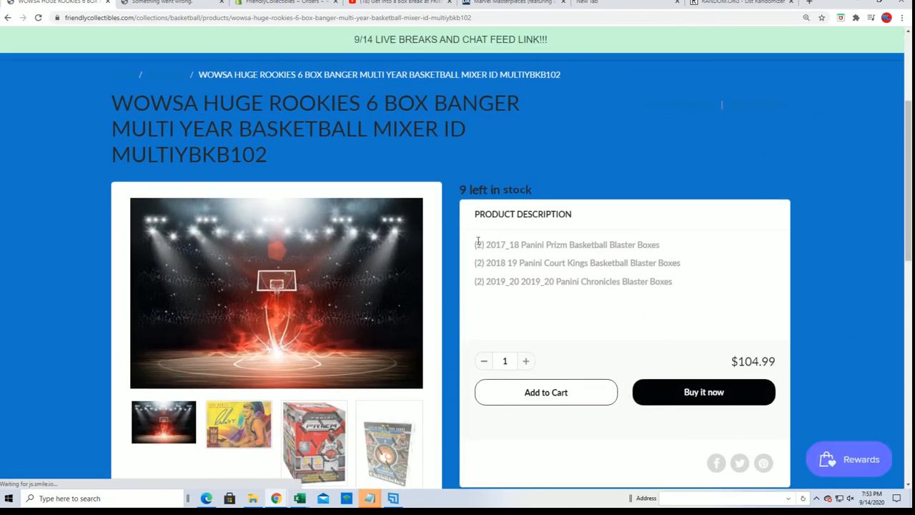